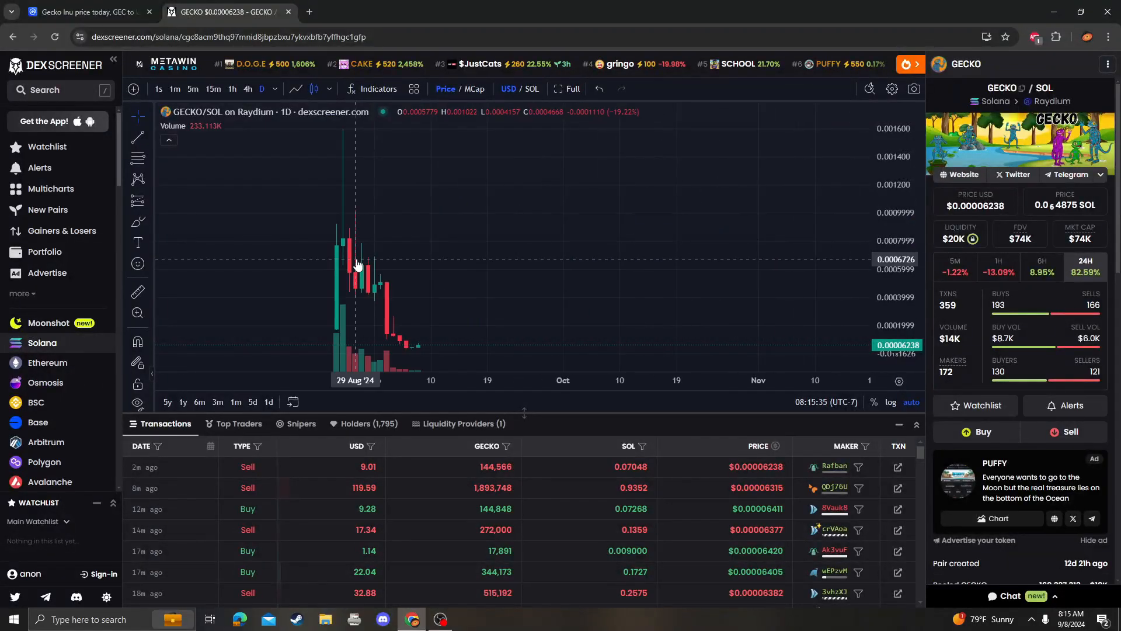
{"action": "mouse_move", "coordinate": [567, 296]}
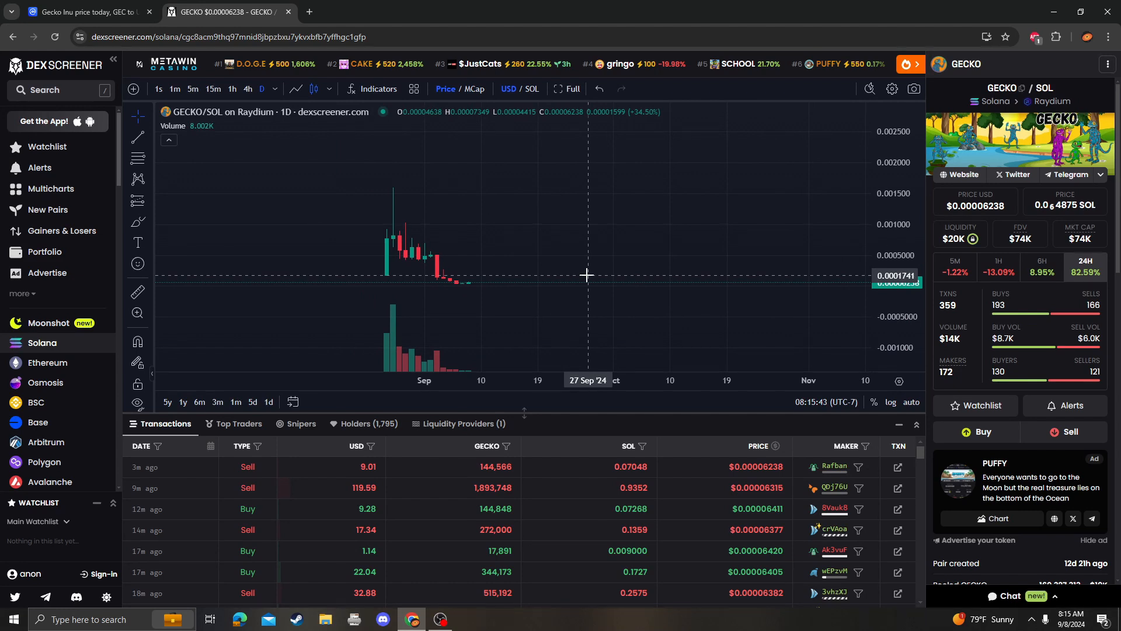
{"action": "mouse_move", "coordinate": [374, 256]}
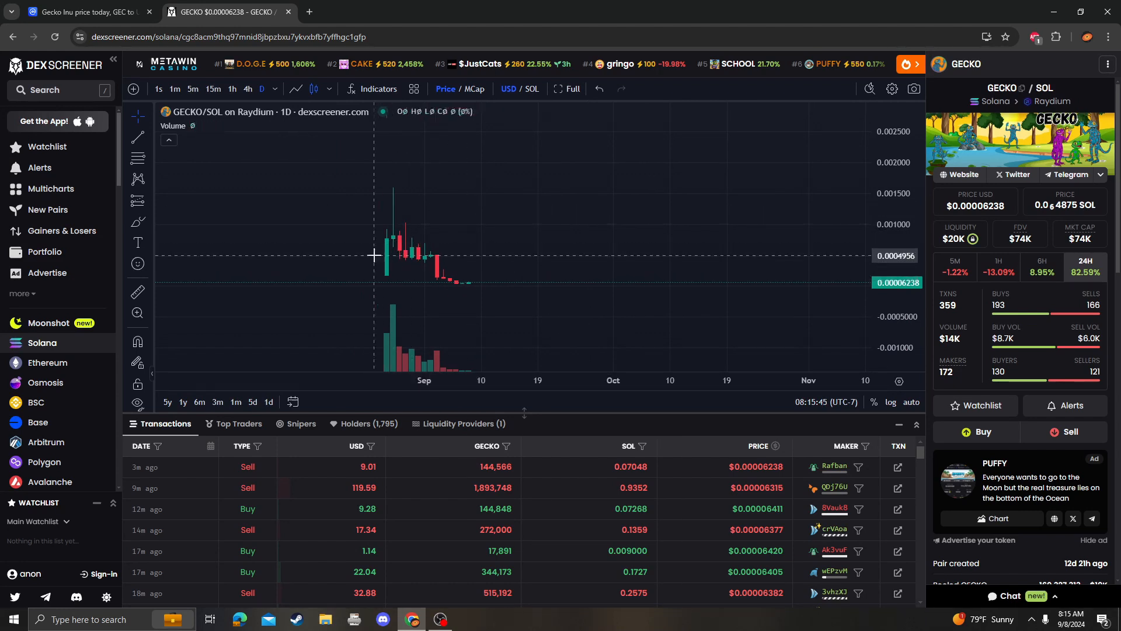
{"action": "mouse_move", "coordinate": [763, 263]}
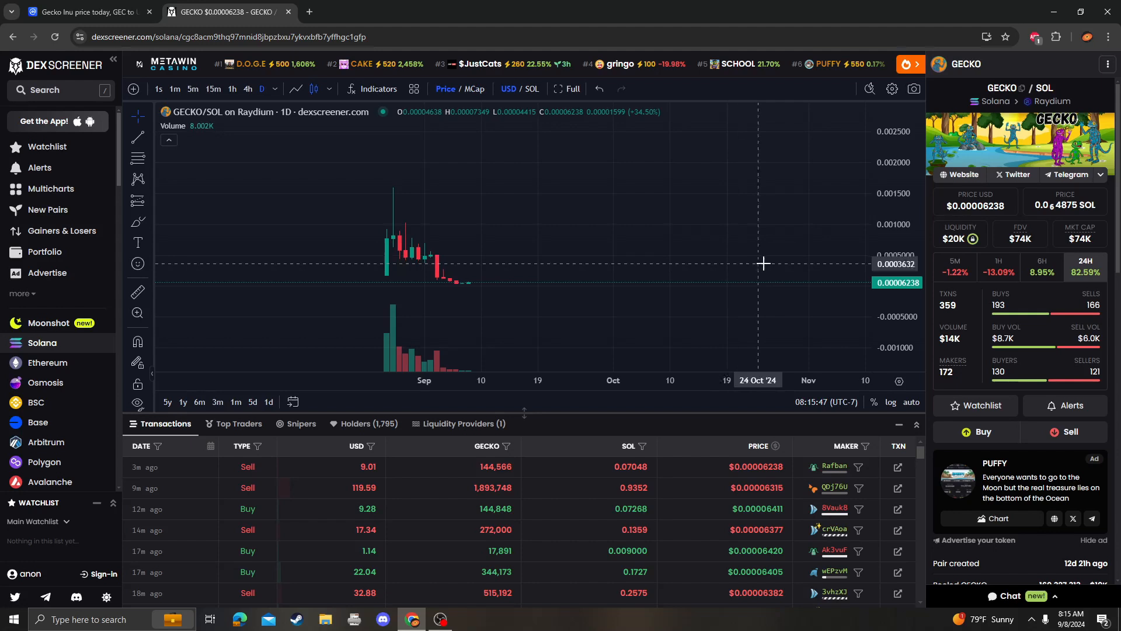
{"action": "mouse_move", "coordinate": [972, 238]}
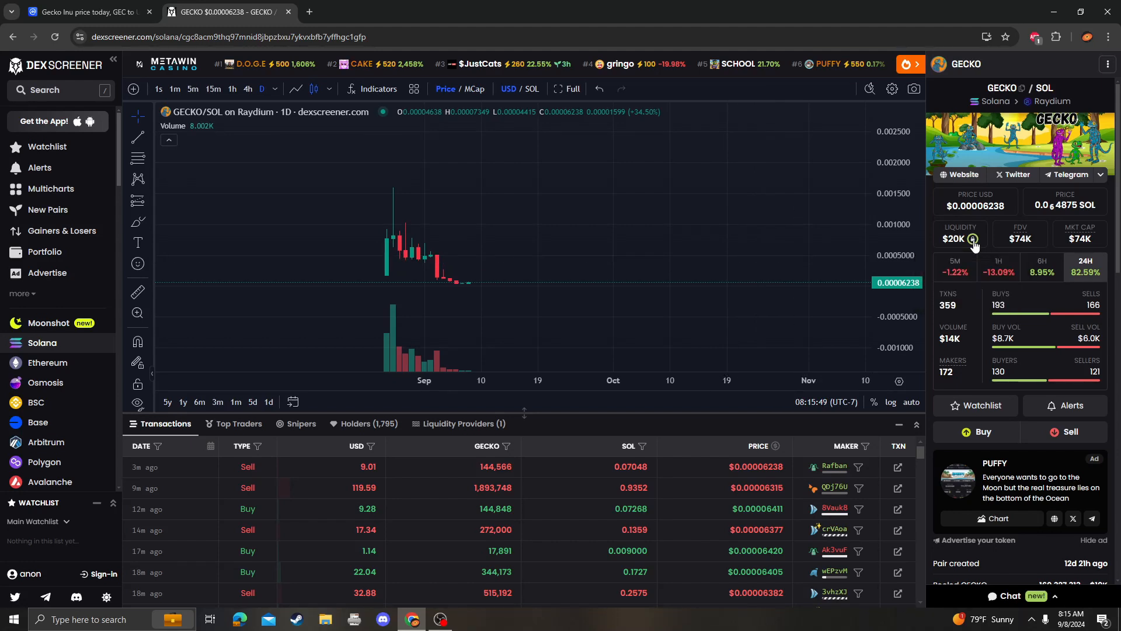
{"action": "mouse_move", "coordinate": [1092, 243]}
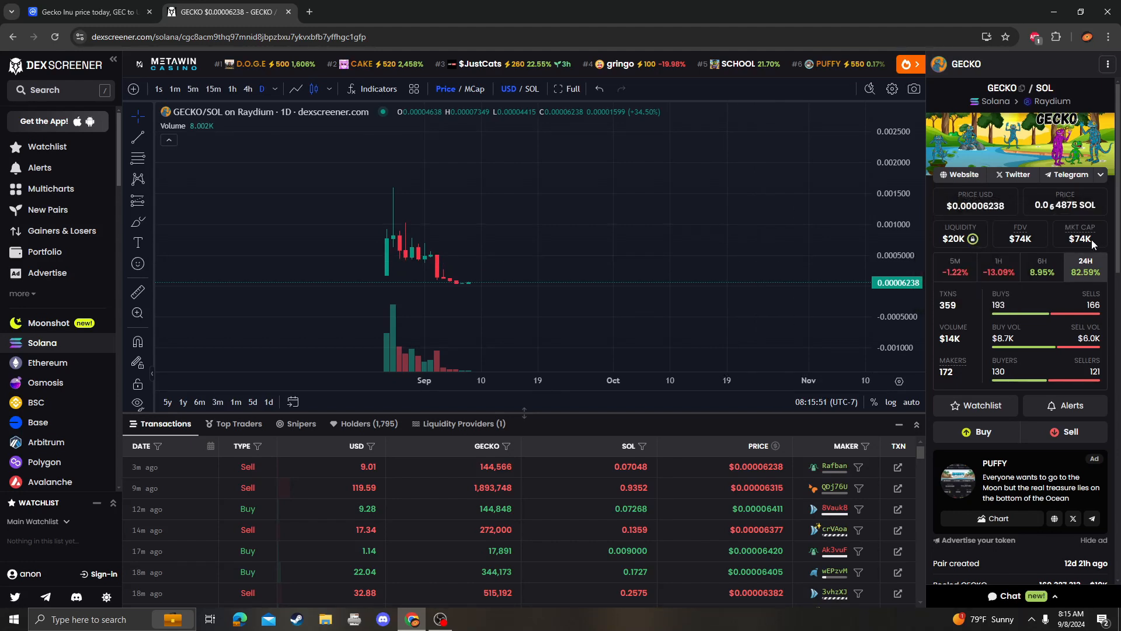
{"action": "mouse_move", "coordinate": [453, 230]}
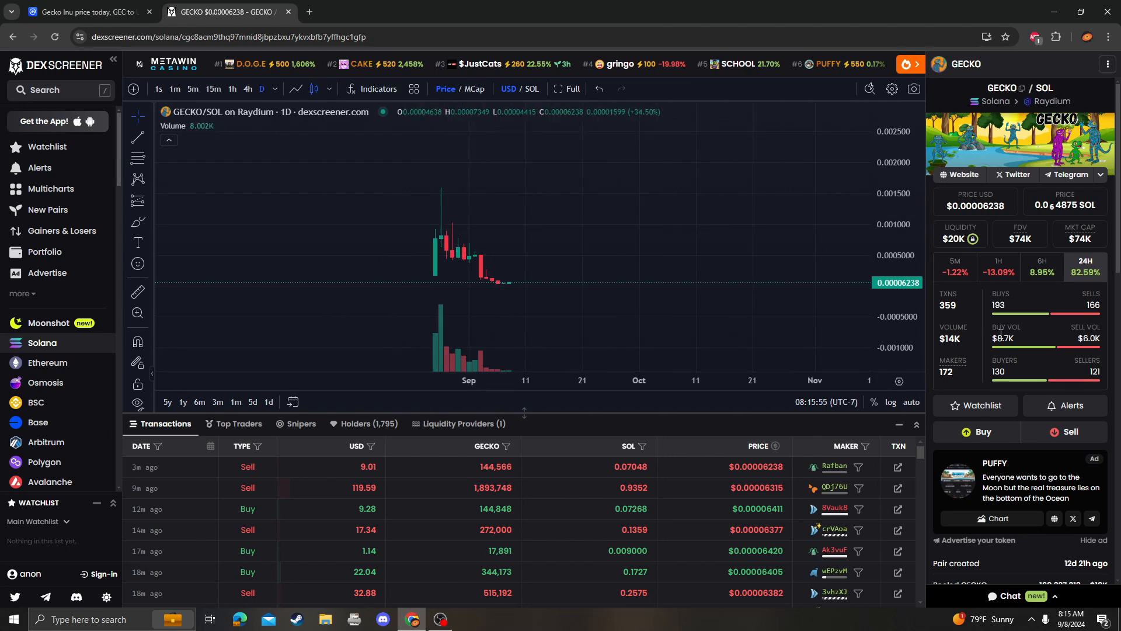
Scroll the token info panel and expand the audit details for GECKO
{"action": "scroll", "scroll_direction": "down", "scroll_amount": 3}
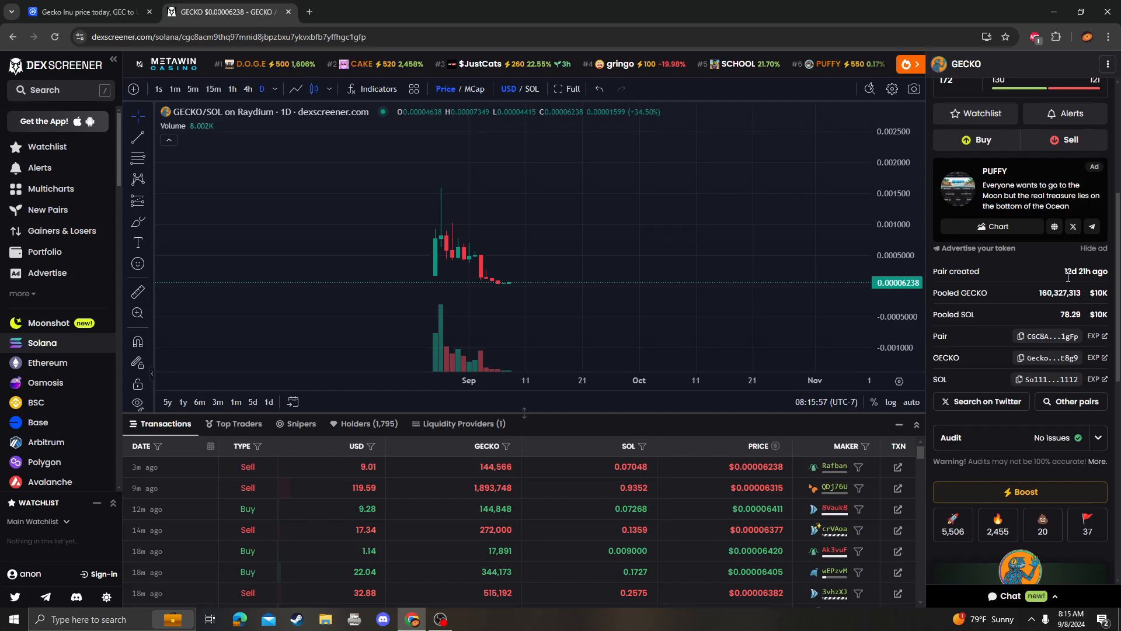
{"action": "scroll", "scroll_direction": "down", "scroll_amount": 3}
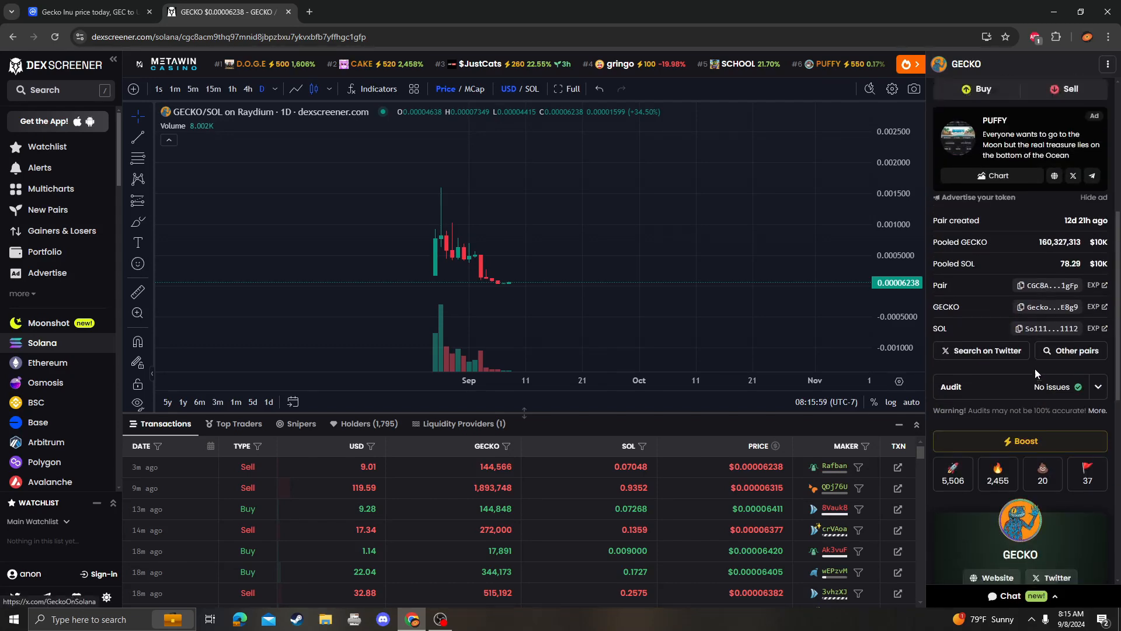
{"action": "left_click", "coordinate": [1098, 387]}
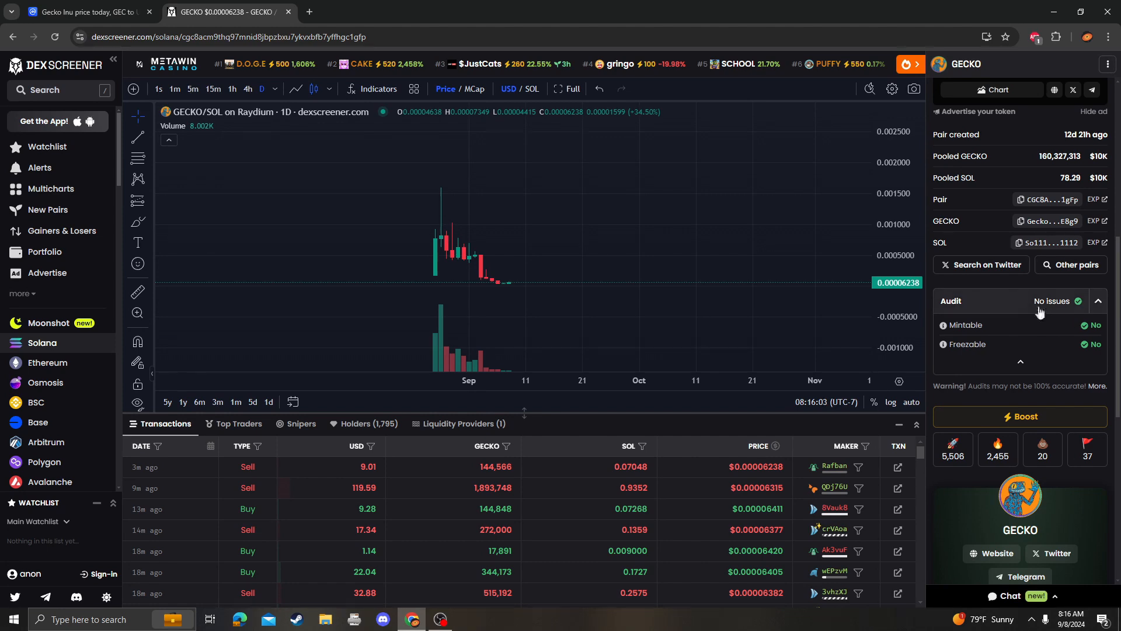
{"action": "left_click", "coordinate": [1097, 301]}
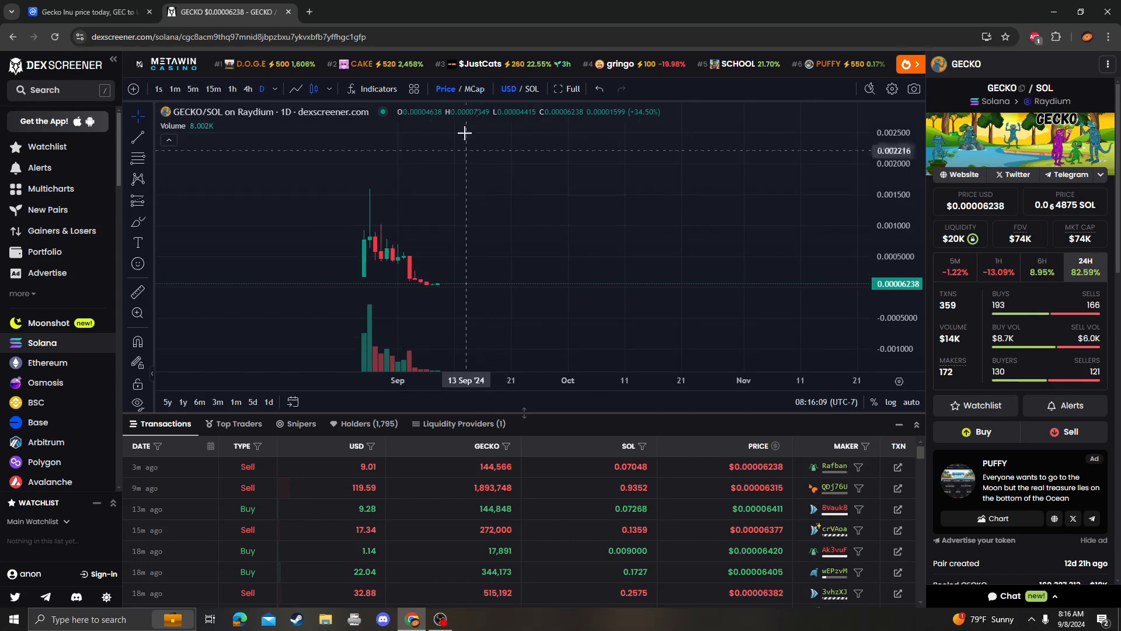
Set the GECKO/SOL chart interval to 1 hour
{"action": "left_click", "coordinate": [270, 87]}
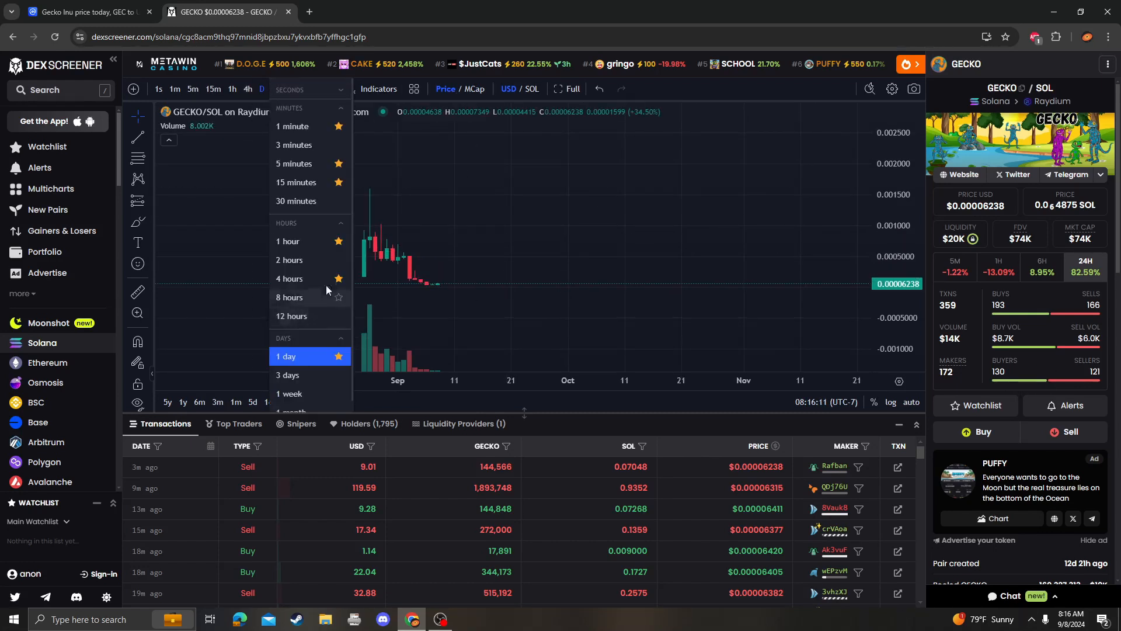
{"action": "left_click", "coordinate": [288, 241]}
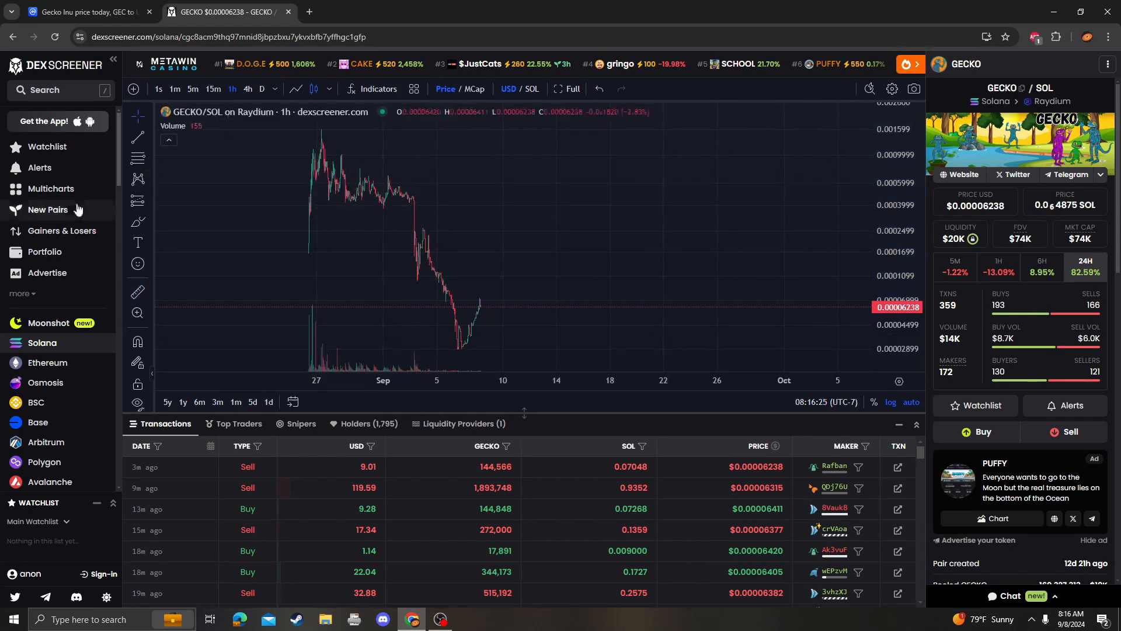
{"action": "mouse_move", "coordinate": [270, 129]}
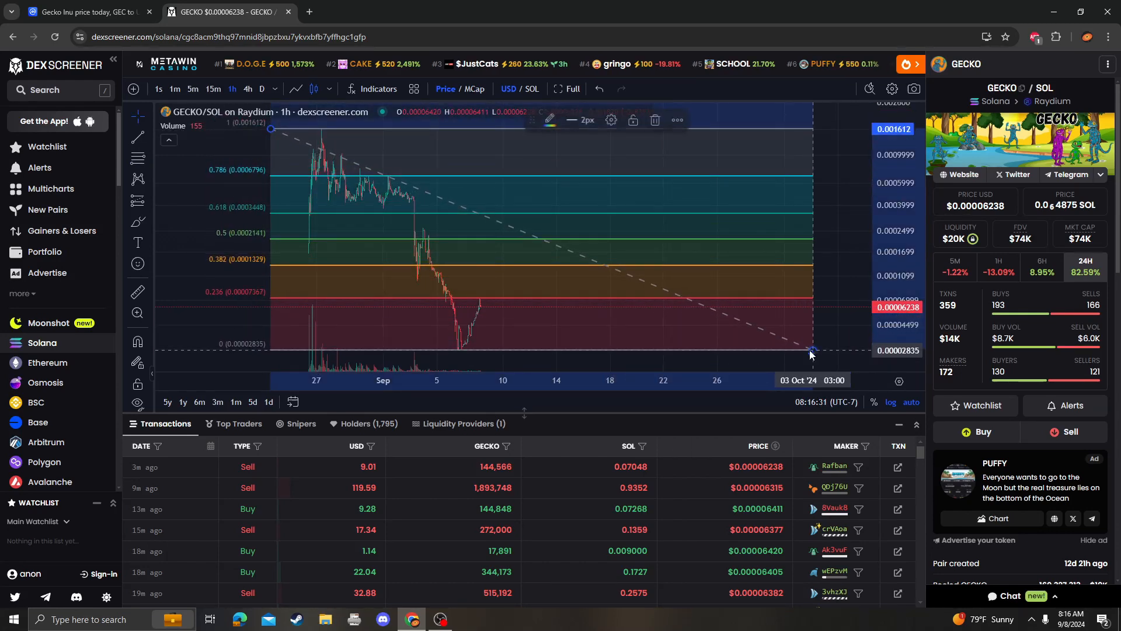
{"action": "mouse_move", "coordinate": [514, 330]}
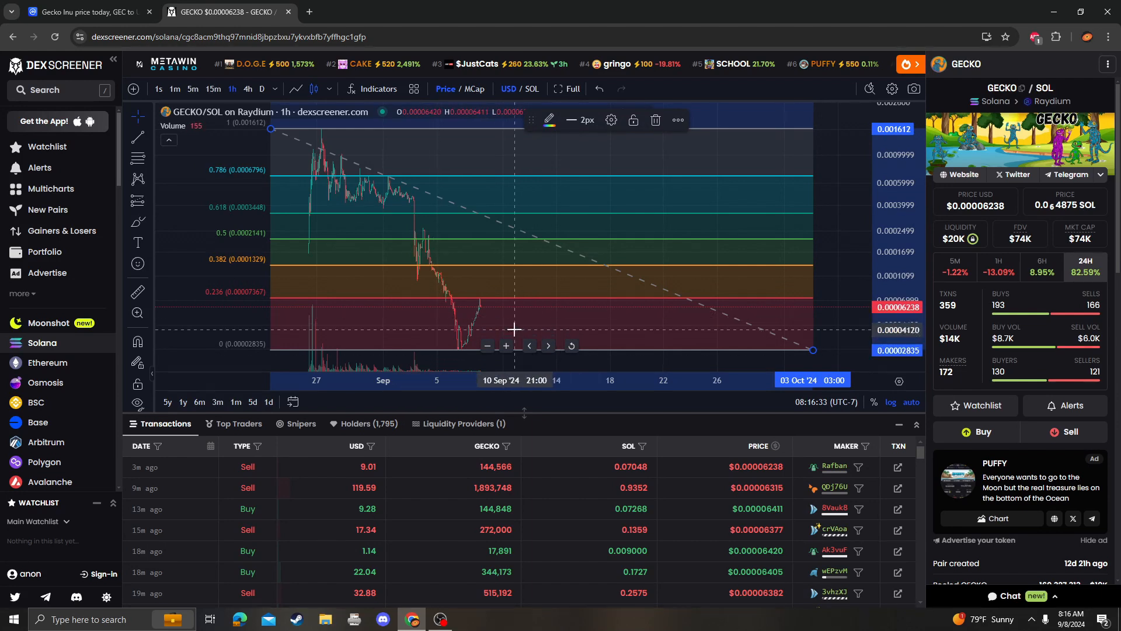
{"action": "mouse_move", "coordinate": [834, 341]}
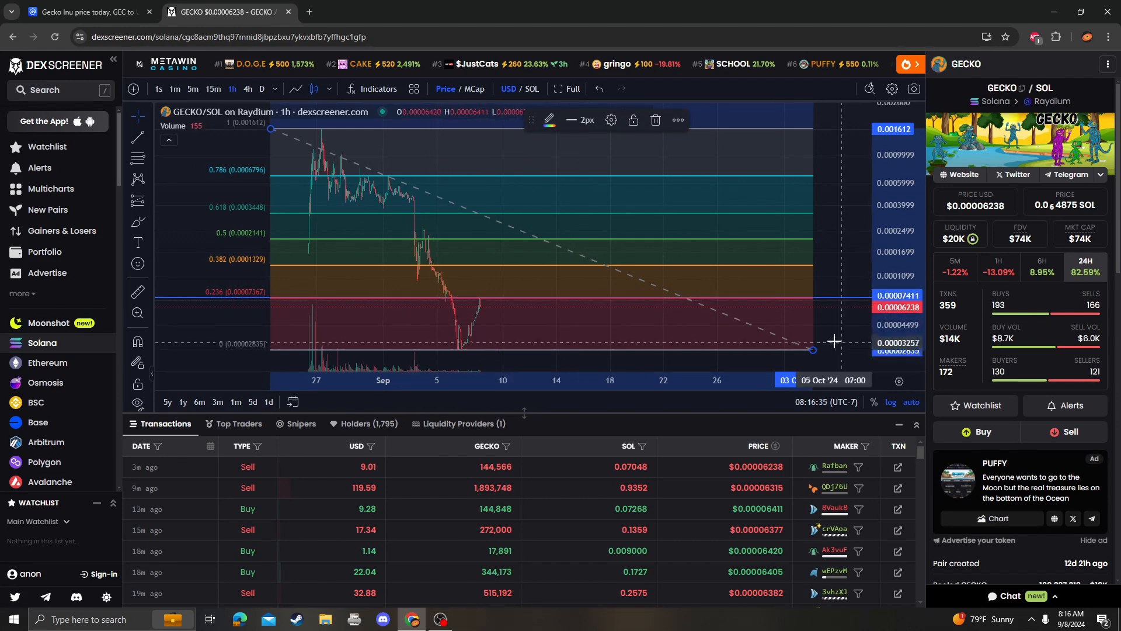
{"action": "mouse_move", "coordinate": [798, 353]}
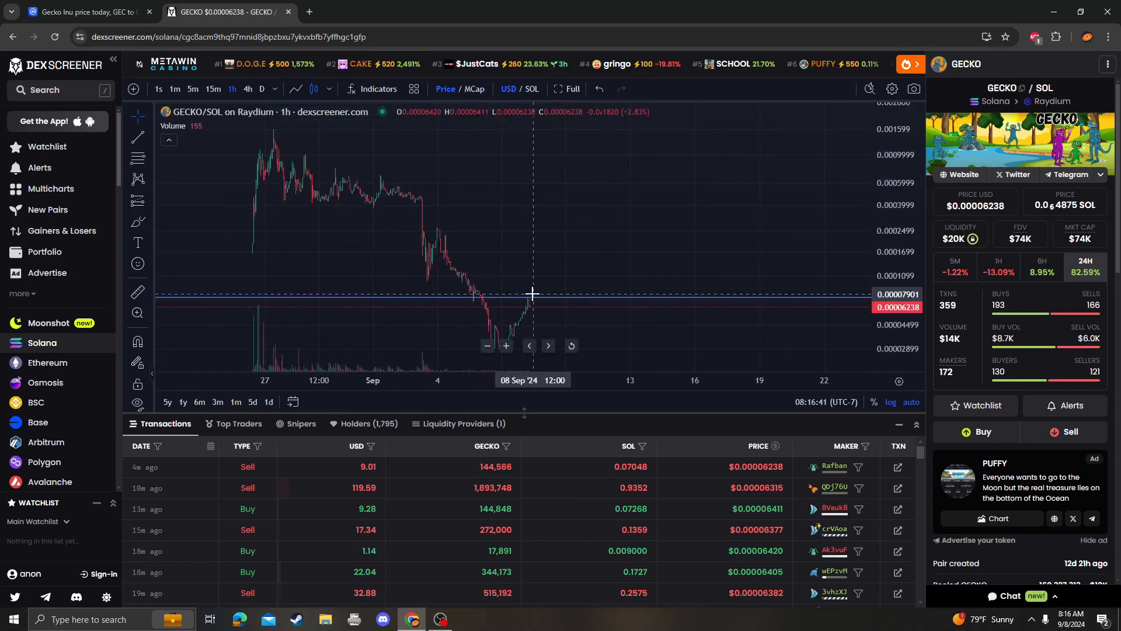
{"action": "mouse_move", "coordinate": [577, 323]}
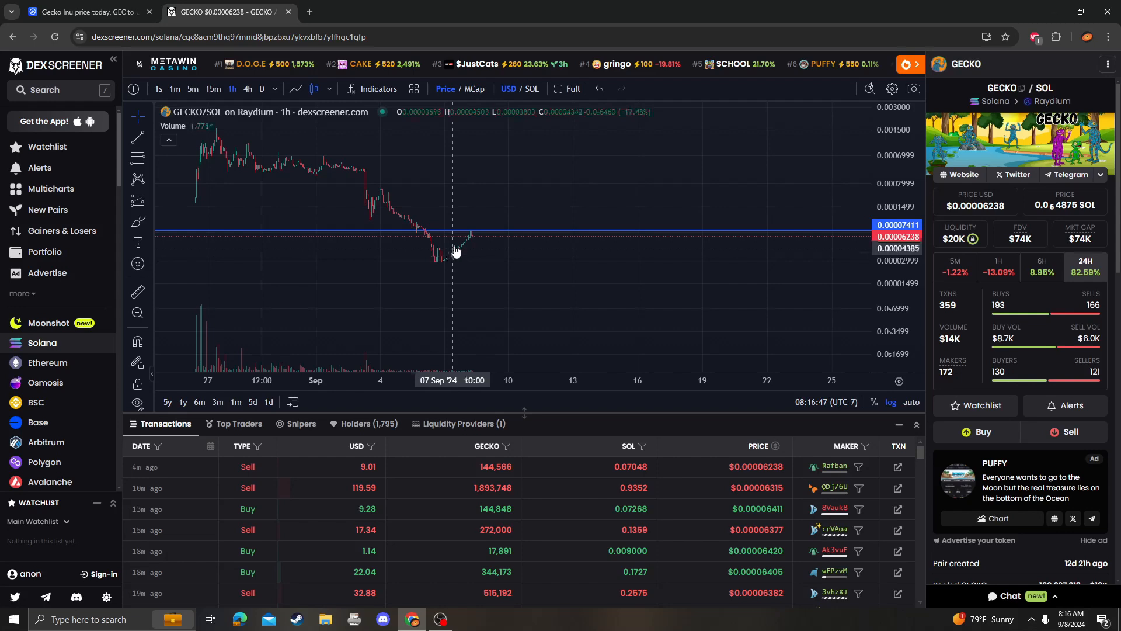
{"action": "mouse_move", "coordinate": [360, 267]}
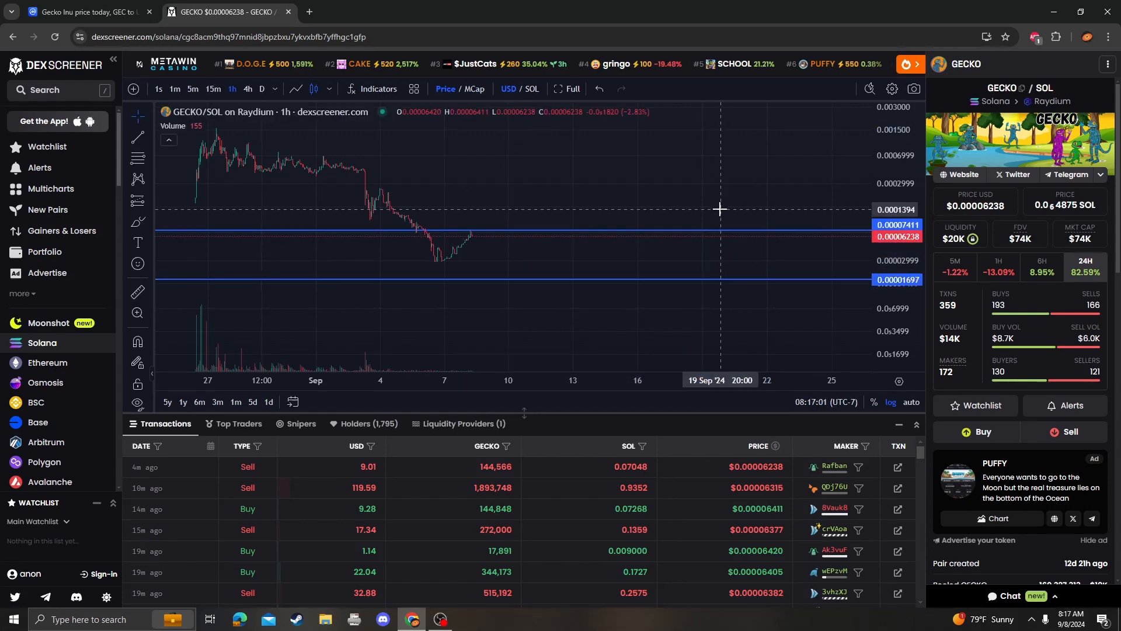
{"action": "mouse_move", "coordinate": [620, 181]}
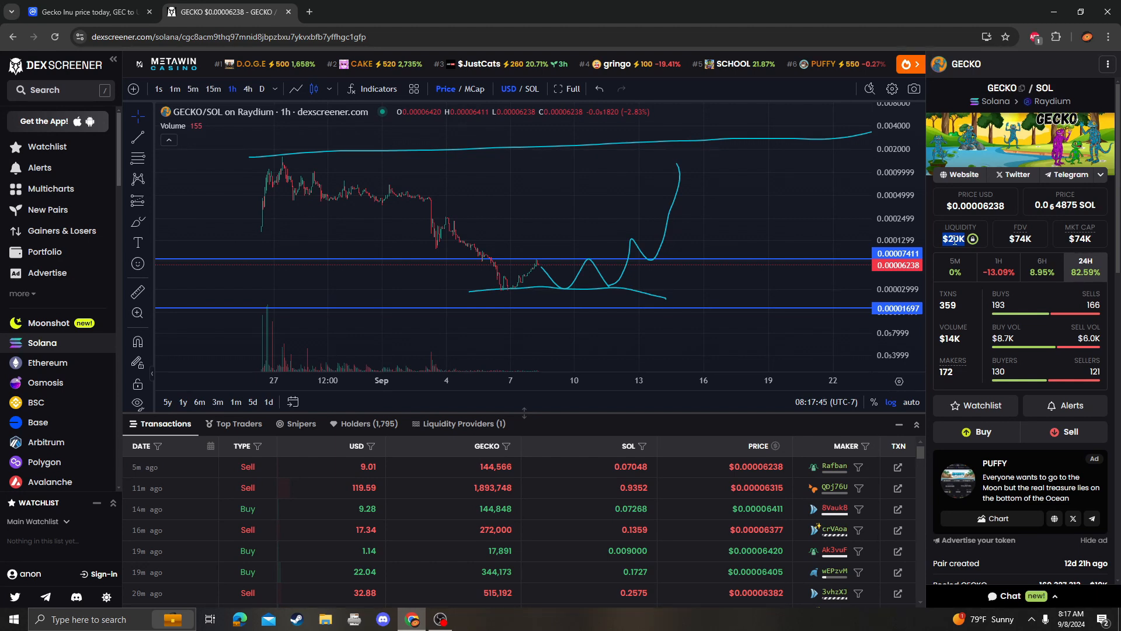
{"action": "mouse_move", "coordinate": [972, 238]}
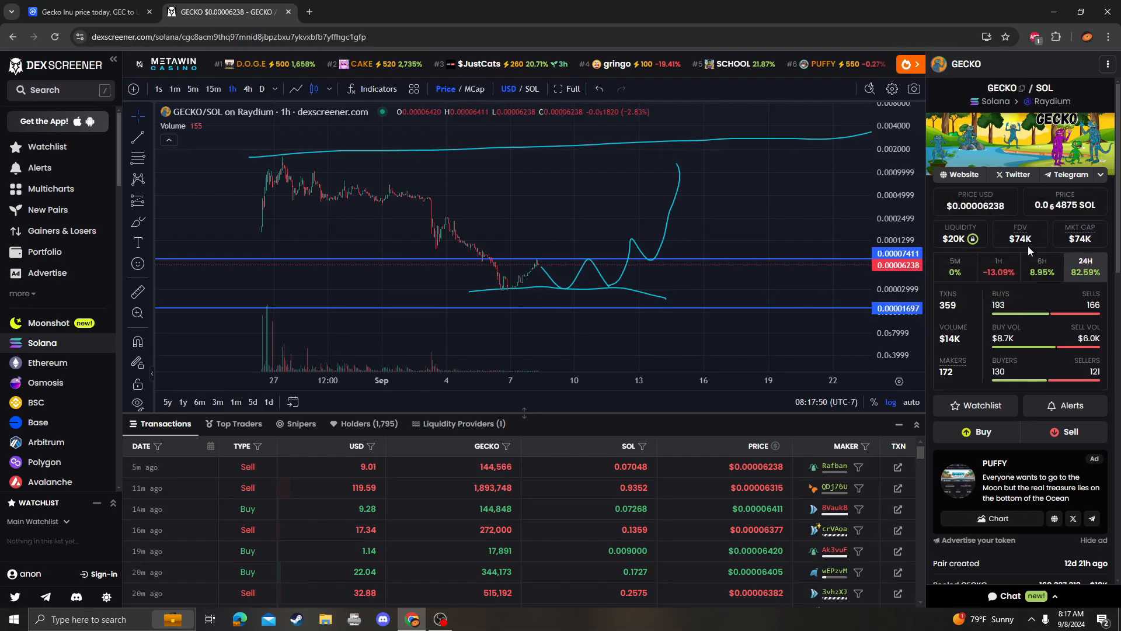
{"action": "scroll", "scroll_direction": "down", "scroll_amount": 3}
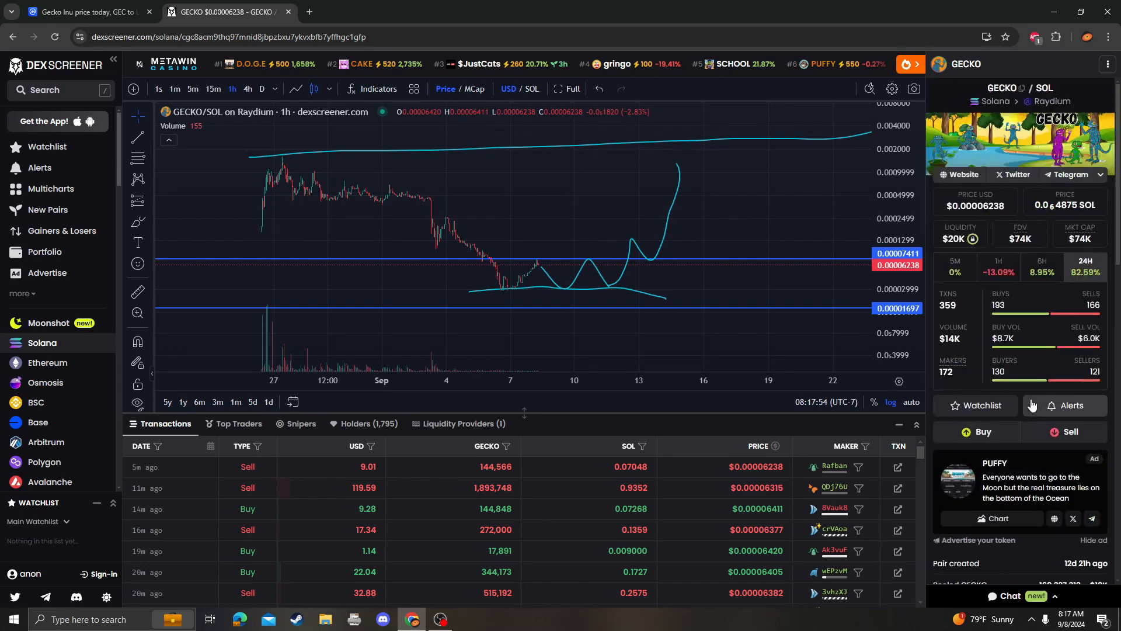
{"action": "mouse_move", "coordinate": [543, 266]}
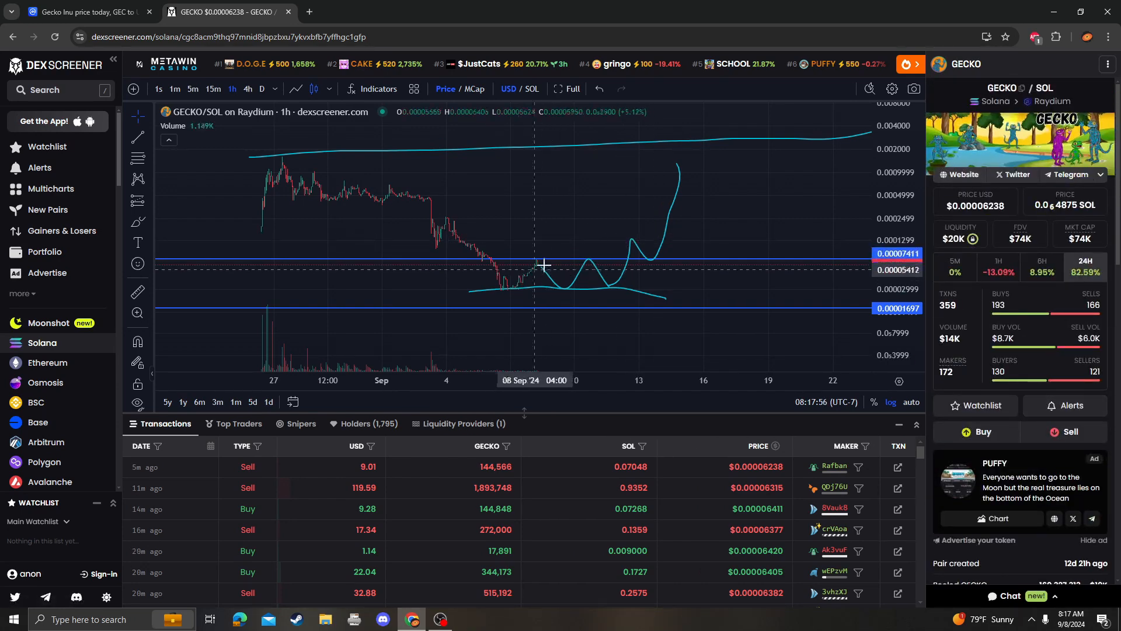
{"action": "mouse_move", "coordinate": [566, 235]}
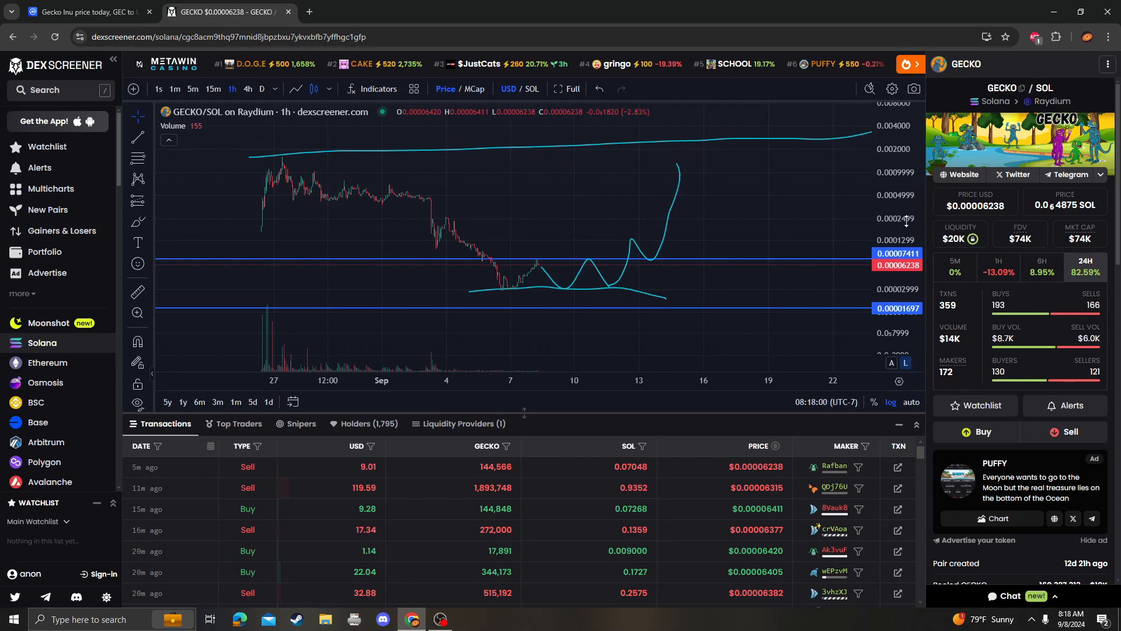
{"action": "mouse_move", "coordinate": [629, 259]}
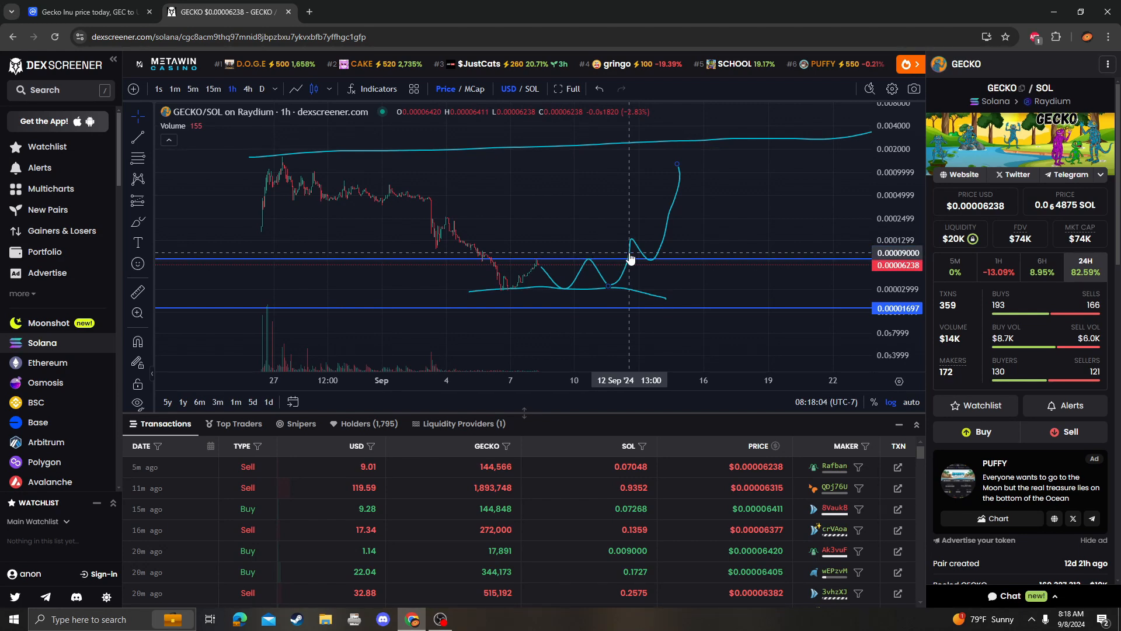
{"action": "mouse_move", "coordinate": [613, 224]}
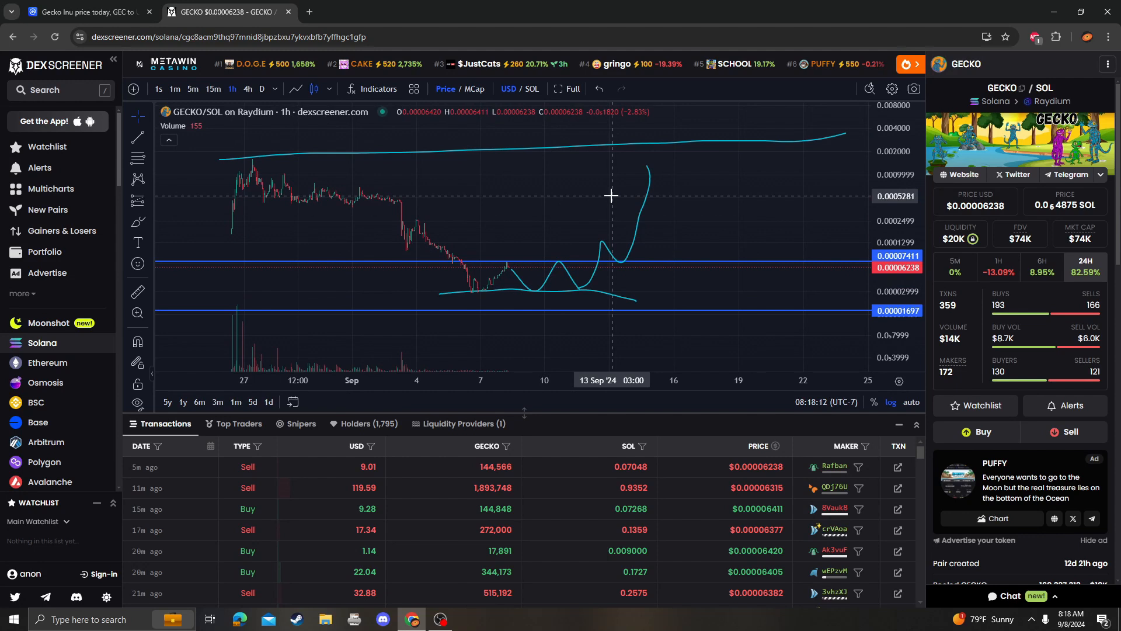
{"action": "mouse_move", "coordinate": [610, 204]}
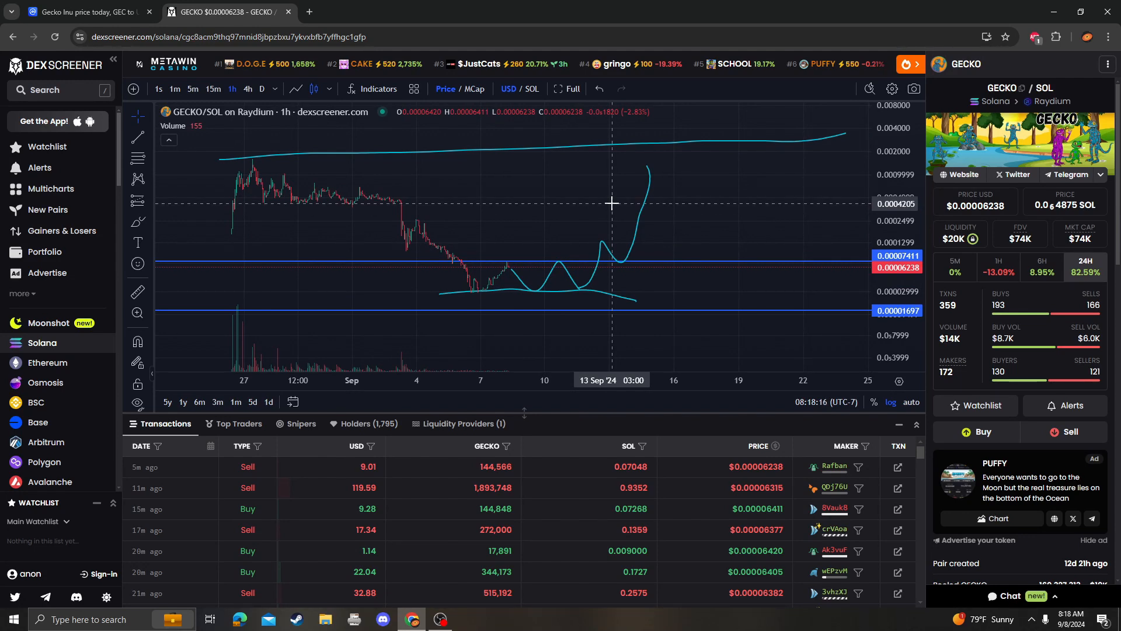
{"action": "mouse_move", "coordinate": [559, 213]}
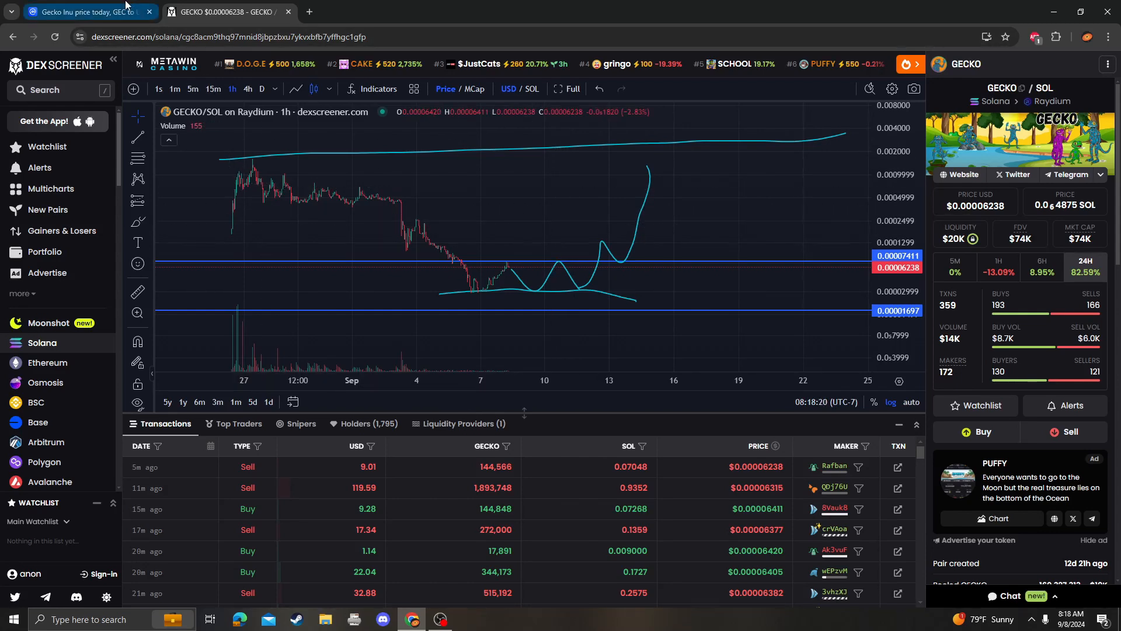
{"action": "mouse_move", "coordinate": [706, 237]}
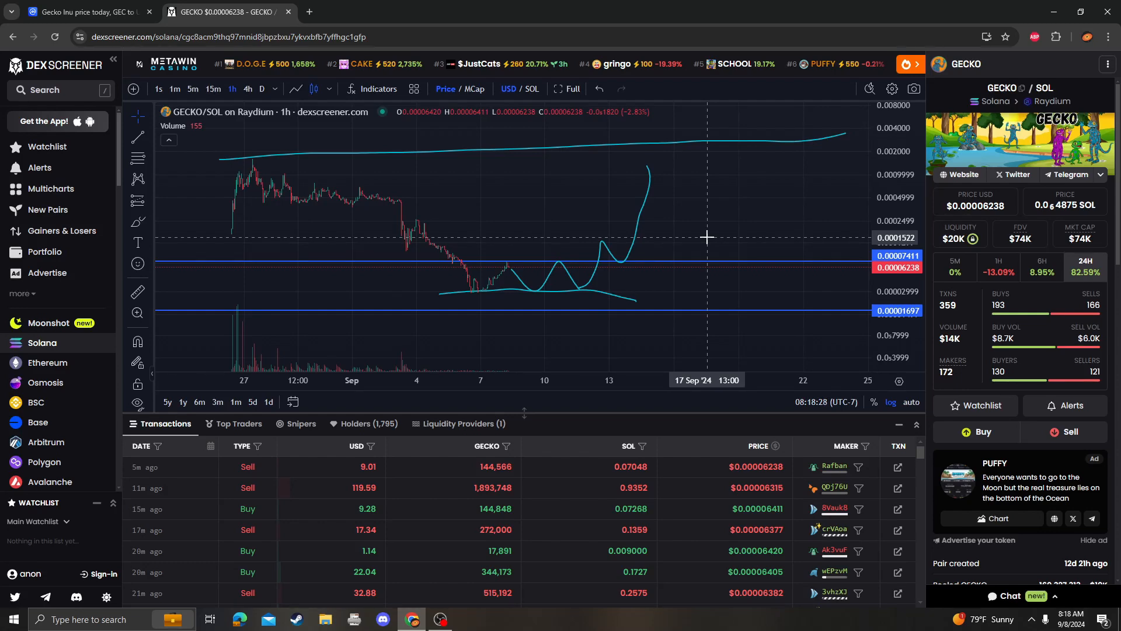
{"action": "mouse_move", "coordinate": [615, 212]}
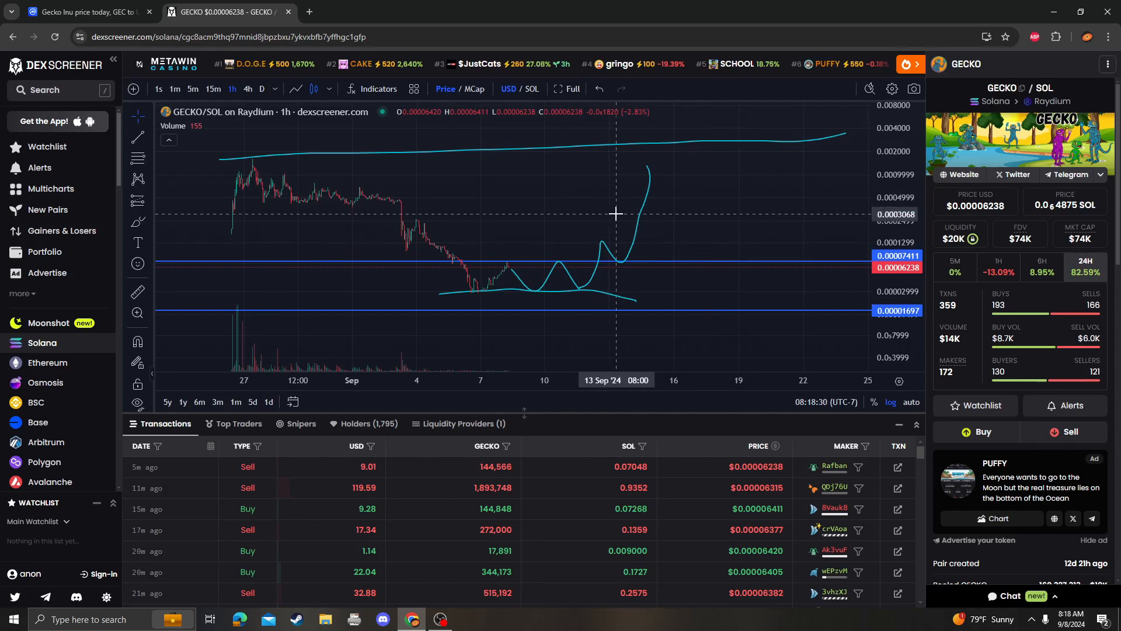
{"action": "mouse_move", "coordinate": [202, 237]}
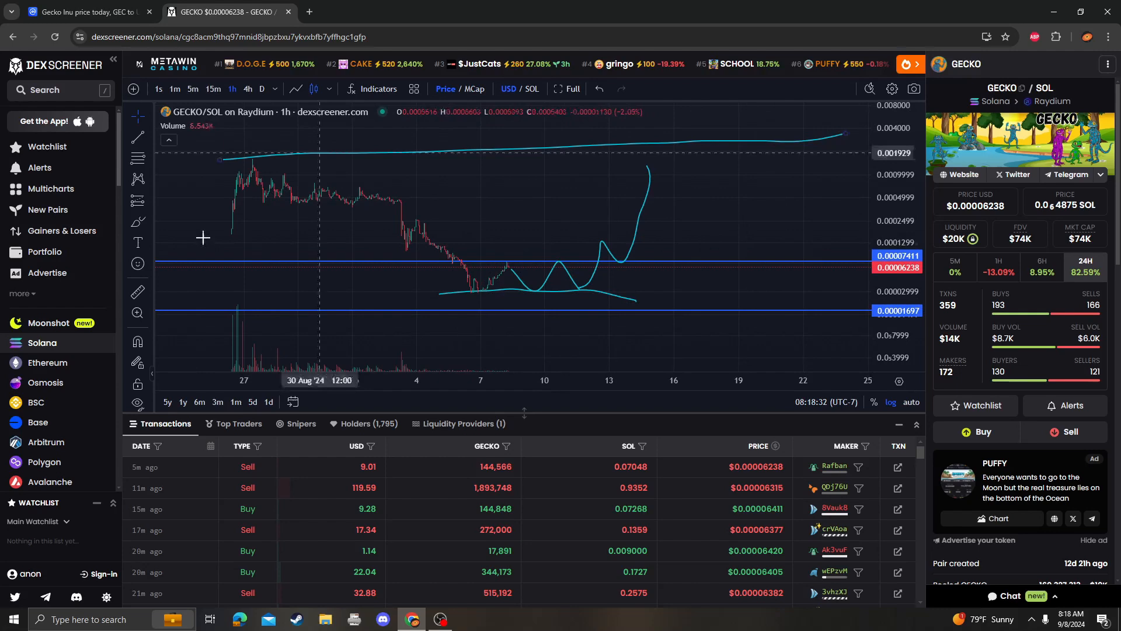
{"action": "mouse_move", "coordinate": [621, 196]}
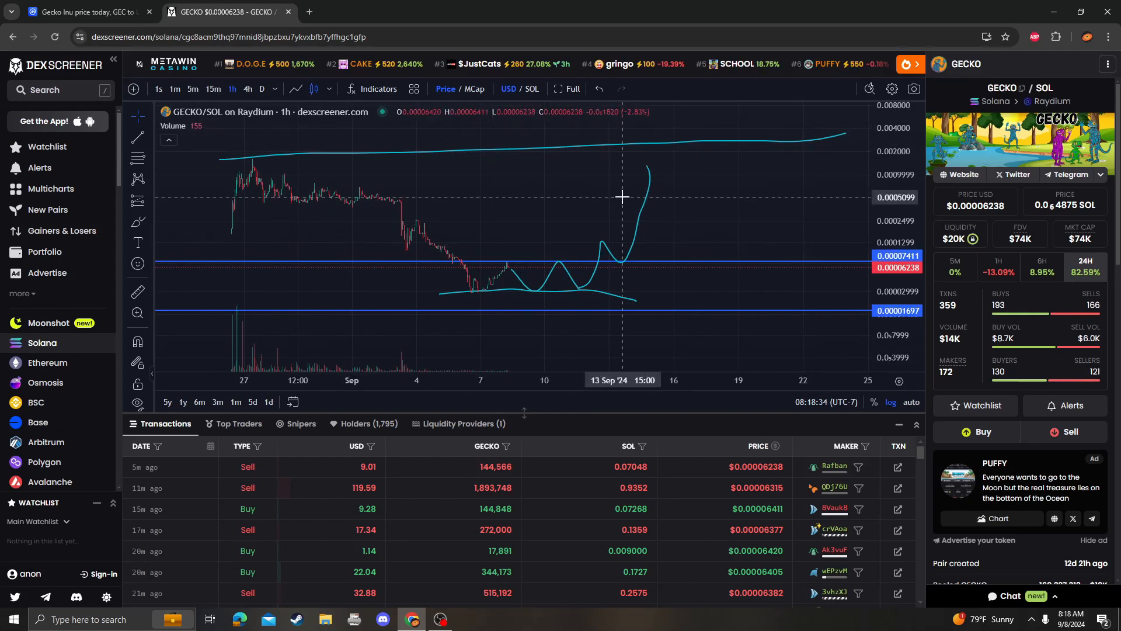
{"action": "mouse_move", "coordinate": [640, 221]}
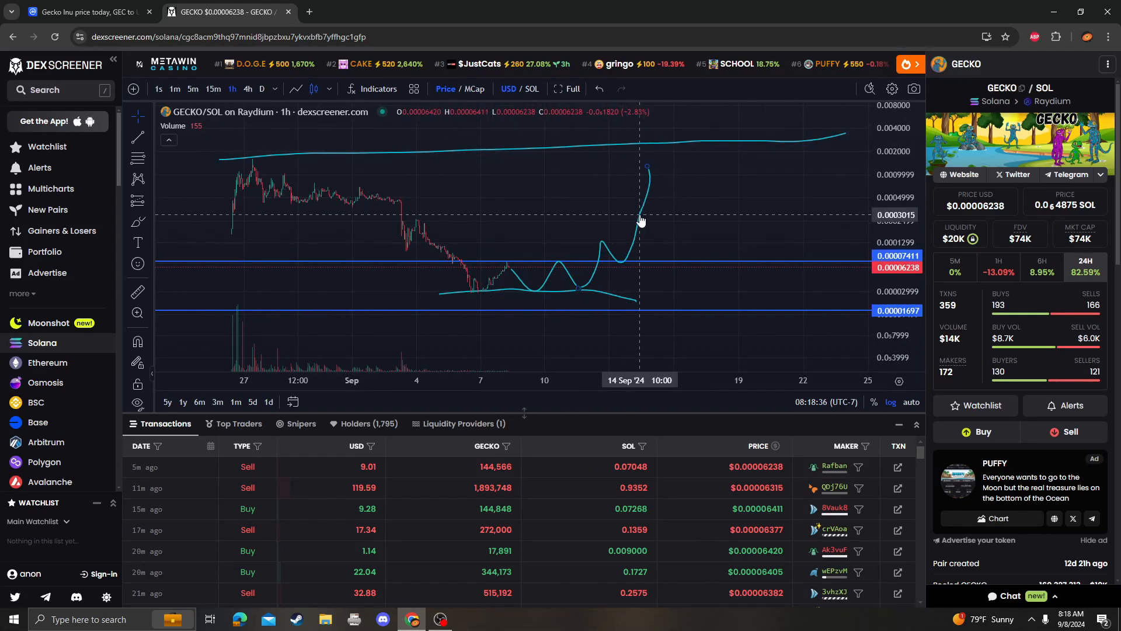